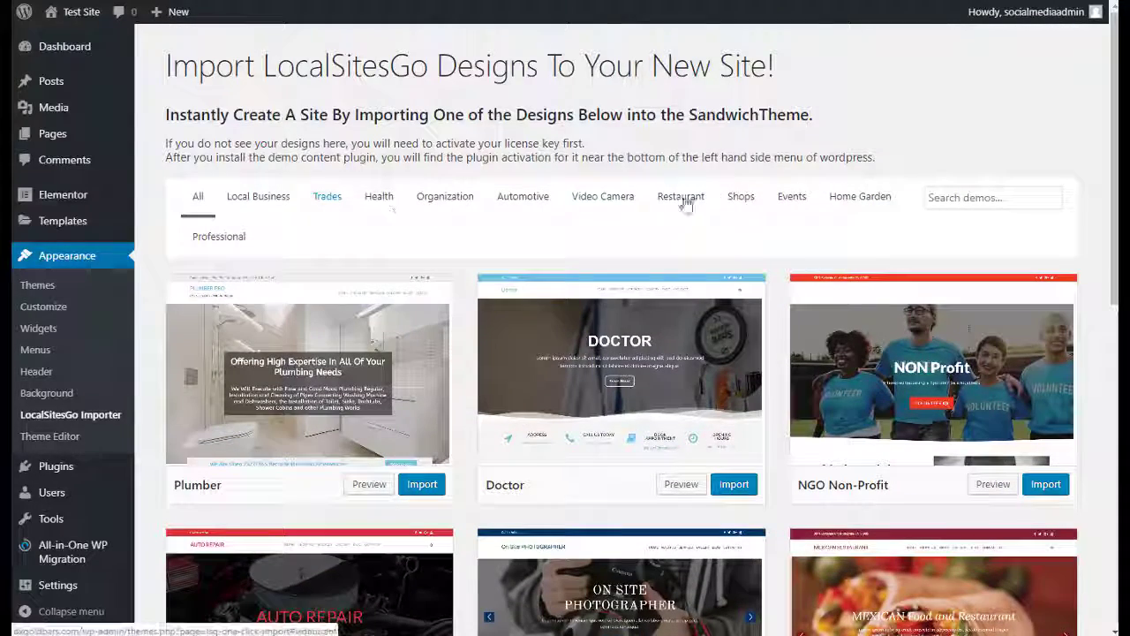
# - Scroll the LocalSitesGo Importer design list until the Wedding Venue demo is visible
pyautogui.scroll(-3)
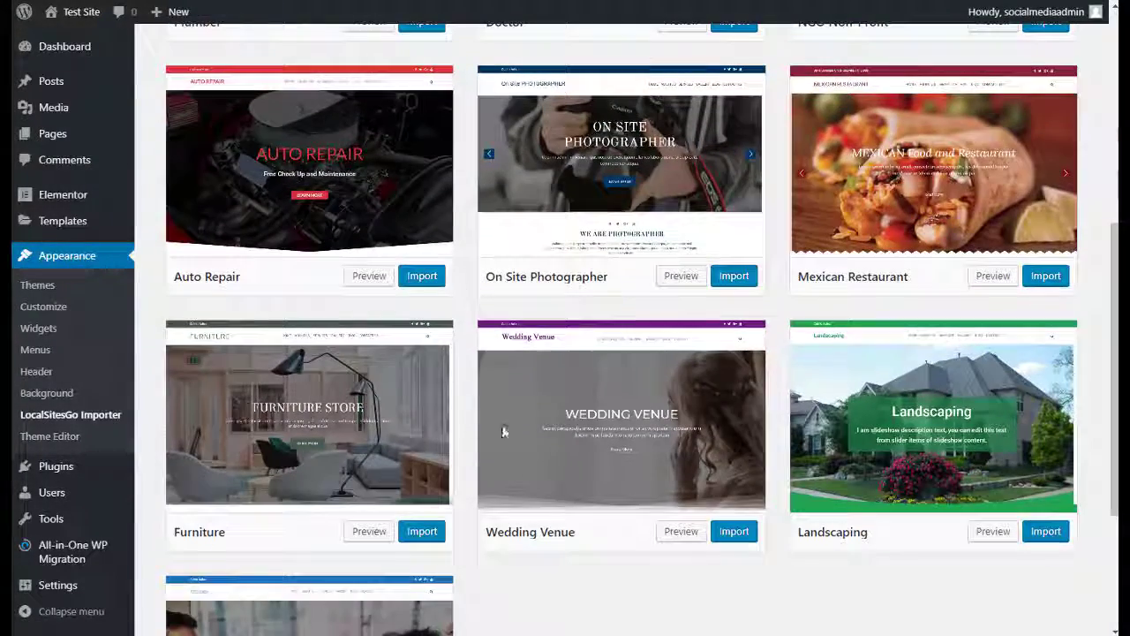
# - Import the Wedding Venue demo and view the newly imported live site homepage
pyautogui.click(735, 529)
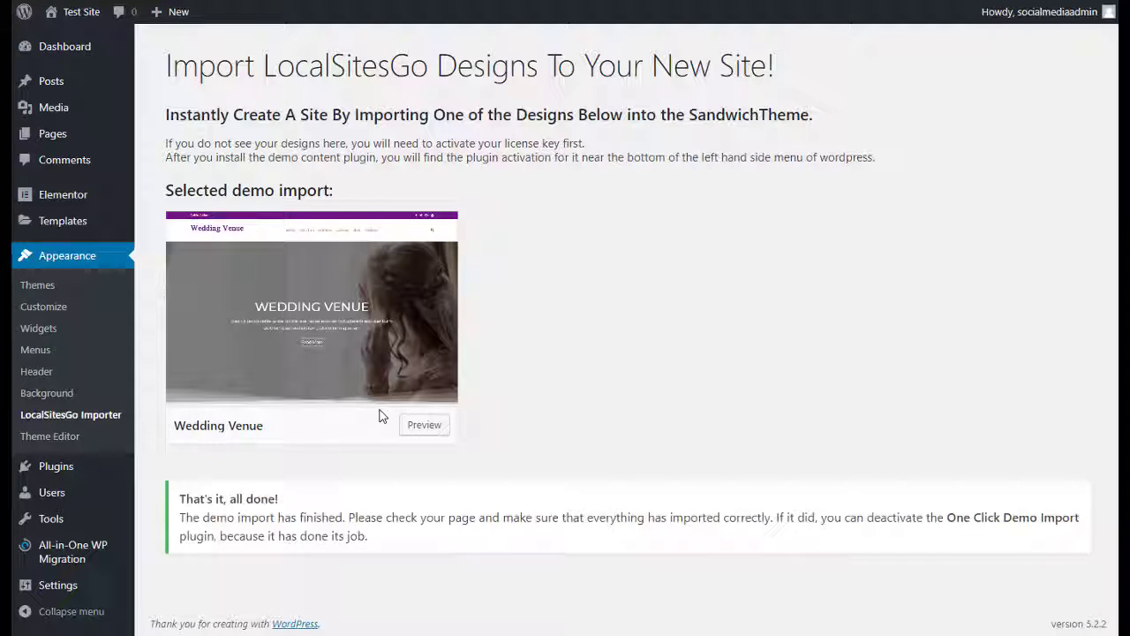
pyautogui.click(424, 424)
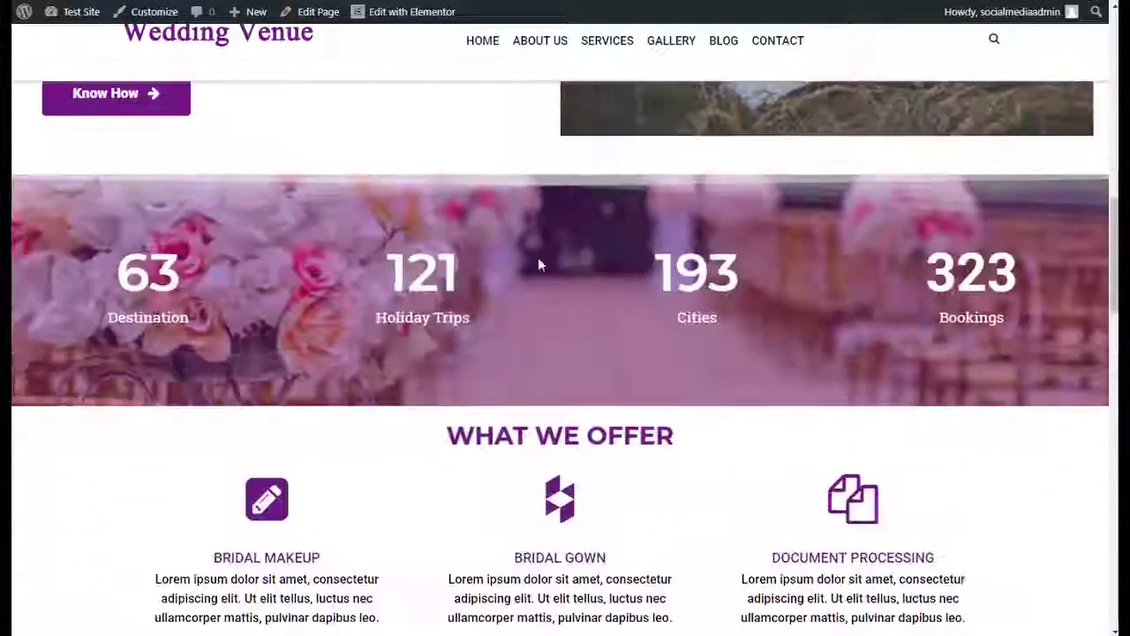